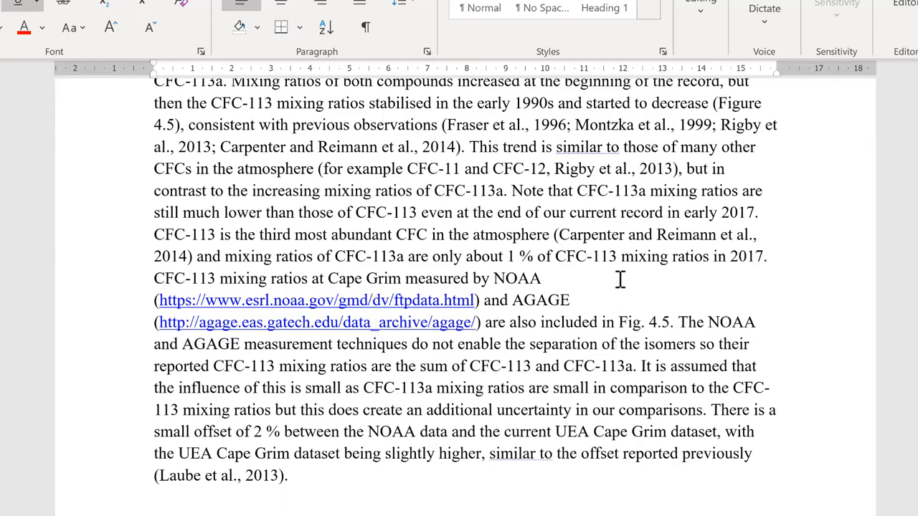
{"action": "mouse_move", "coordinate": [604, 303]}
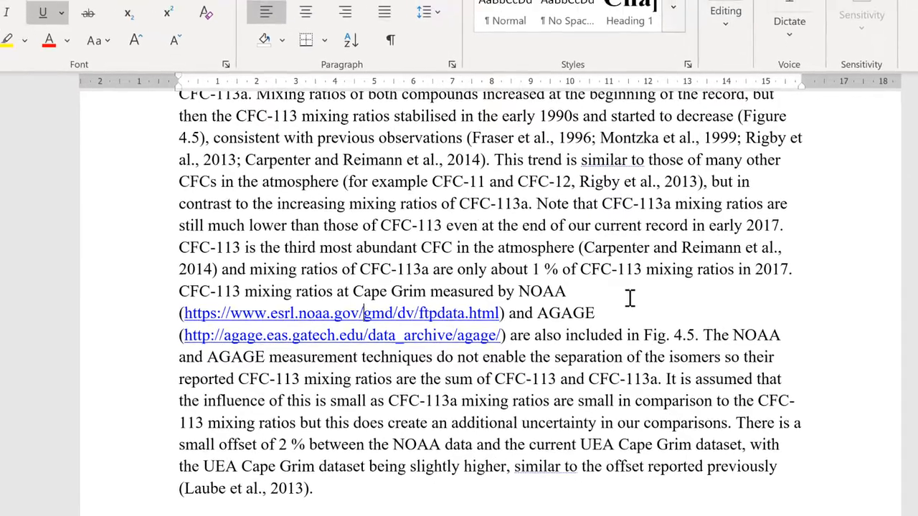
- Insert a No-Width Optional Break from Special Characters after noaa.gov/ in the NOAA link
{"action": "left_click", "coordinate": [126, 43]}
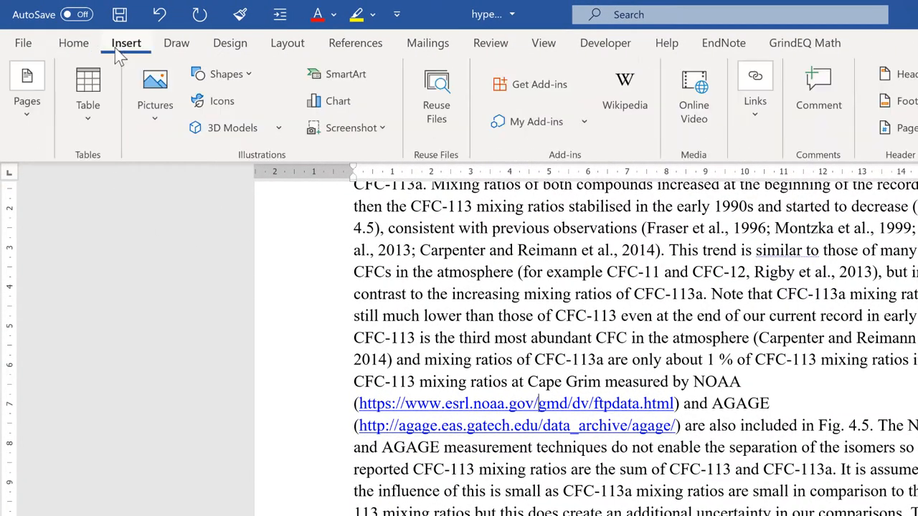
{"action": "left_click", "coordinate": [796, 100]}
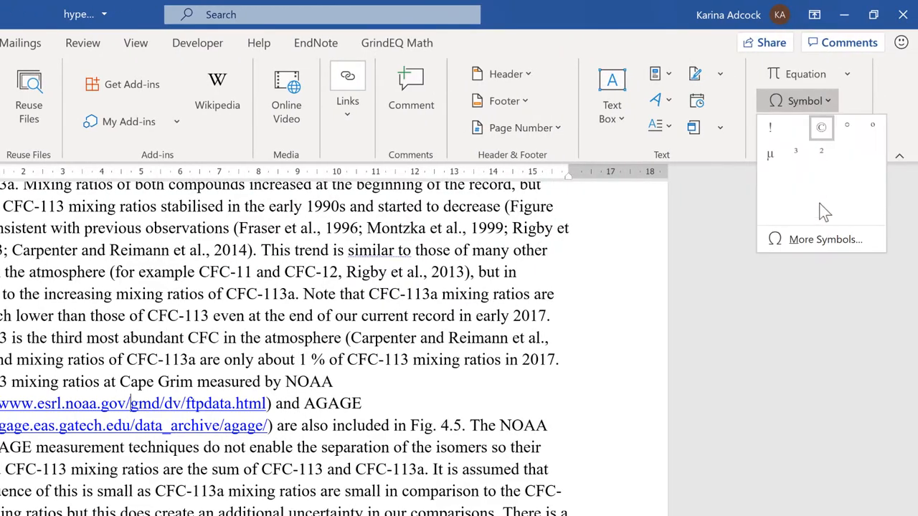
{"action": "left_click", "coordinate": [823, 239]}
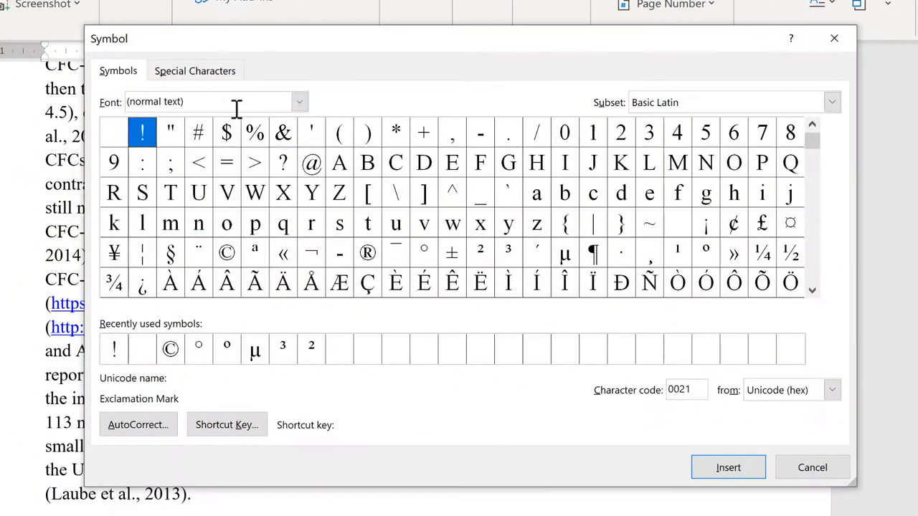
{"action": "left_click", "coordinate": [195, 70]}
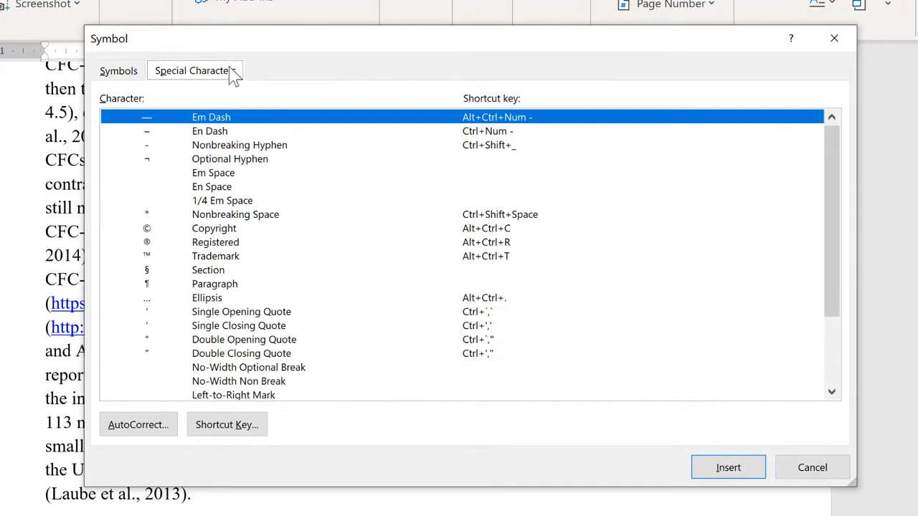
{"action": "left_click", "coordinate": [249, 367]}
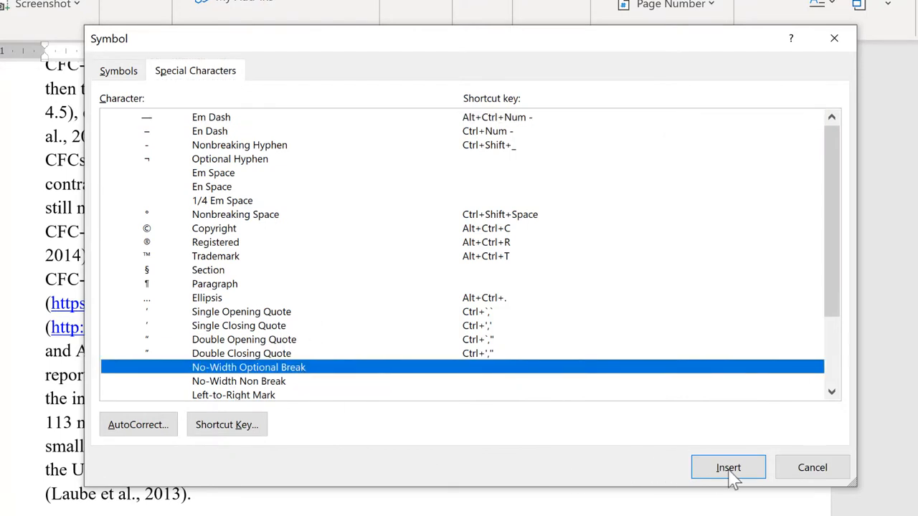
{"action": "left_click", "coordinate": [729, 466]}
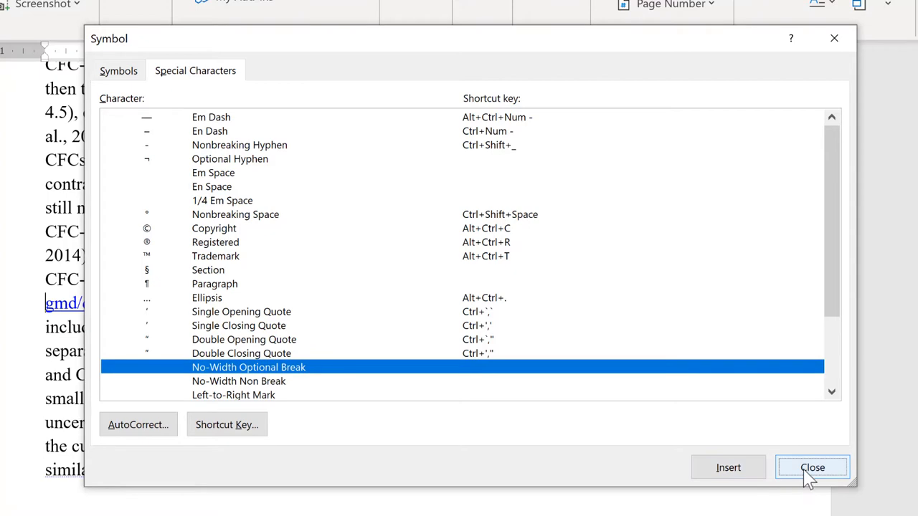
- Close the Symbol dialog so the NOAA URL wraps after noaa.gov/ onto the next line
{"action": "left_click", "coordinate": [812, 467]}
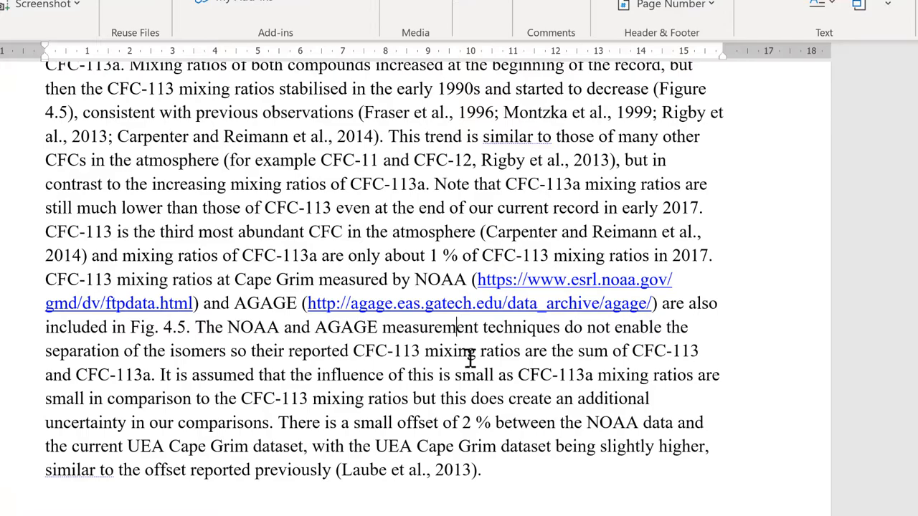
{"action": "mouse_move", "coordinate": [586, 278]}
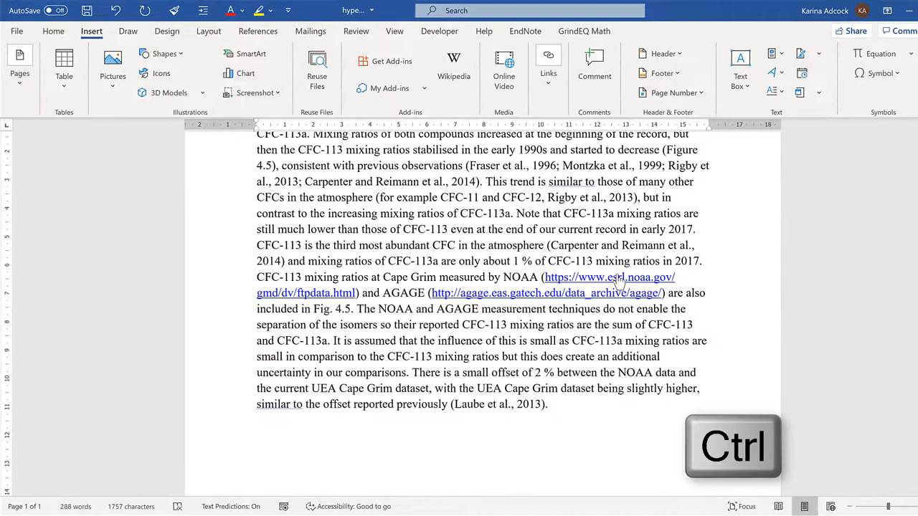
- Open the NOAA link in Chrome to confirm the Global Monitoring Laboratory archived data page loads
{"action": "left_click", "coordinate": [609, 277]}
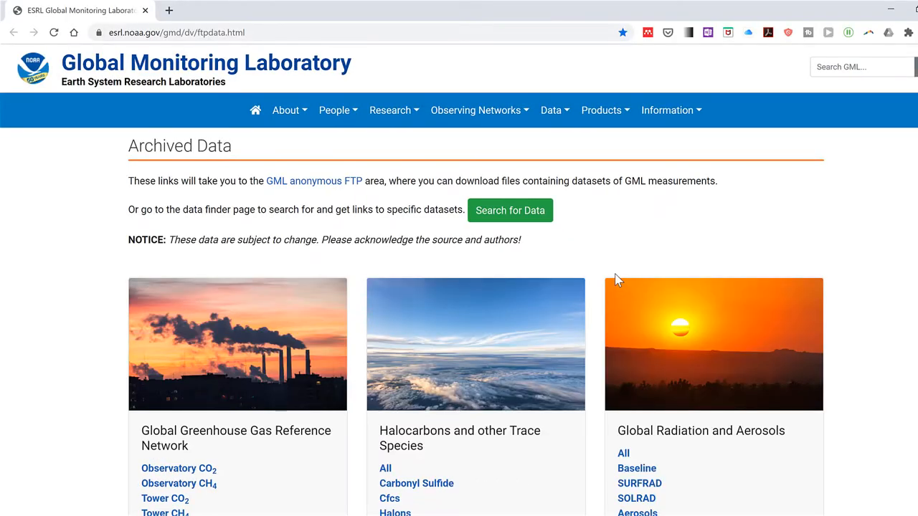
{"action": "mouse_move", "coordinate": [894, 5]}
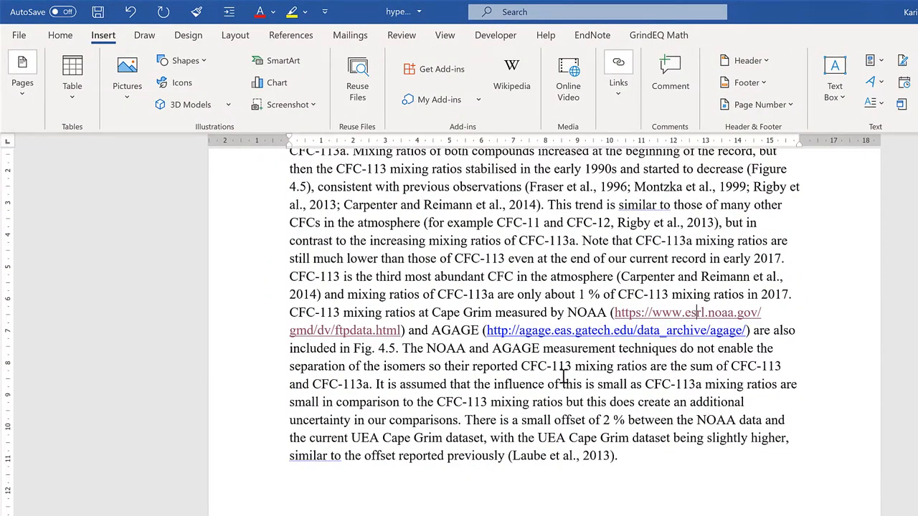
{"action": "mouse_move", "coordinate": [61, 34]}
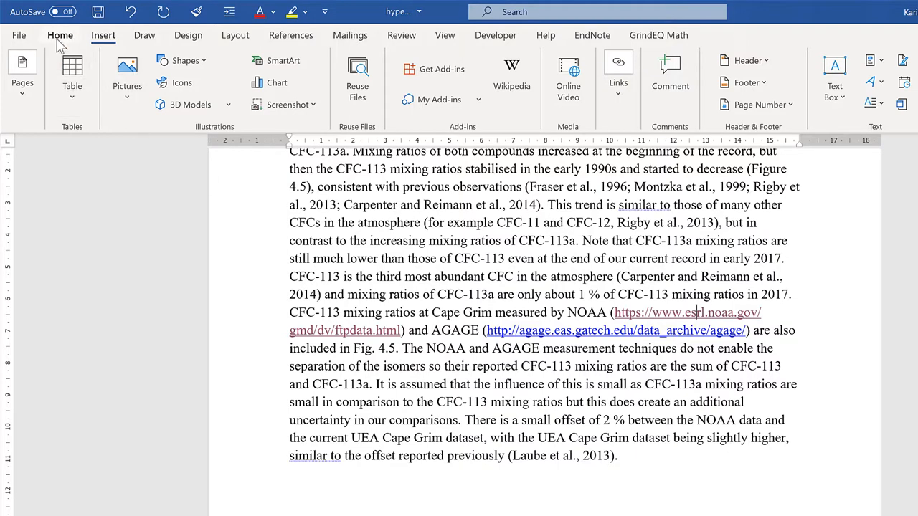
- Turn on Show/Hide ¶ and right-click the NOAA link to reveal the break after noaa.gov/
{"action": "left_click", "coordinate": [60, 35]}
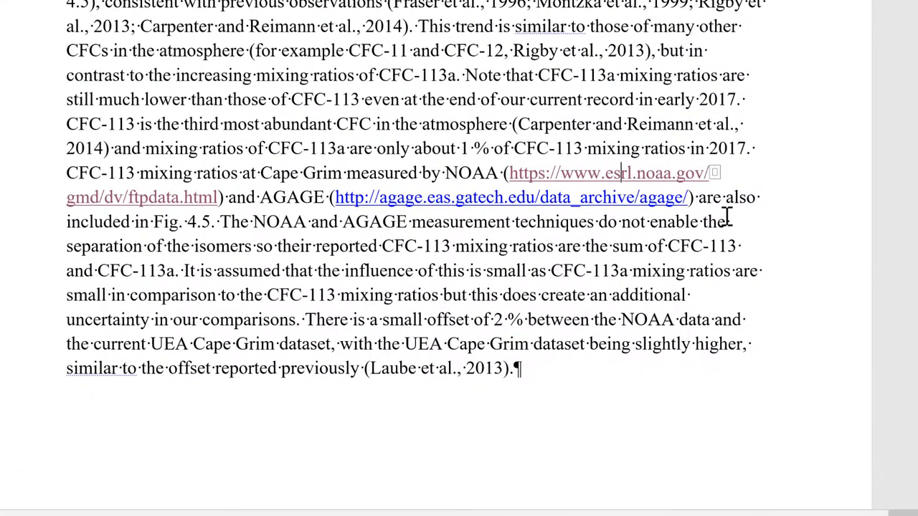
{"action": "mouse_move", "coordinate": [716, 208]}
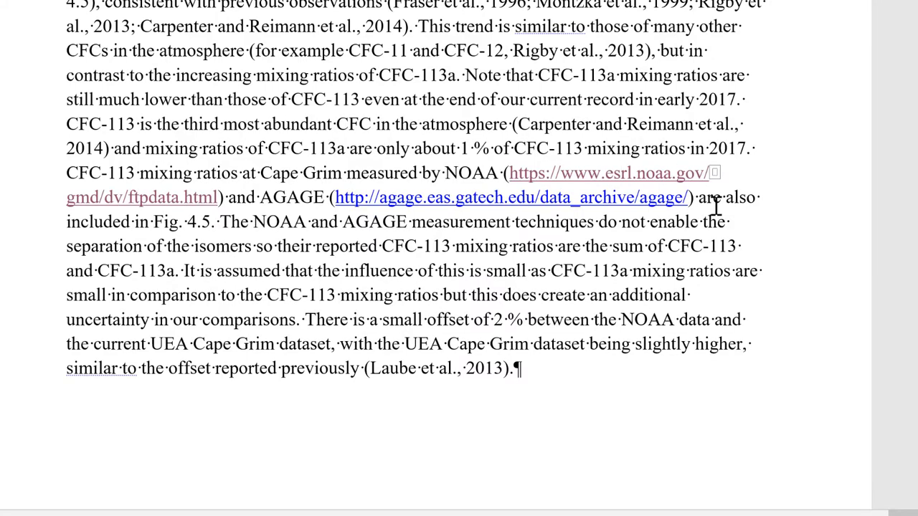
{"action": "left_click", "coordinate": [623, 173]}
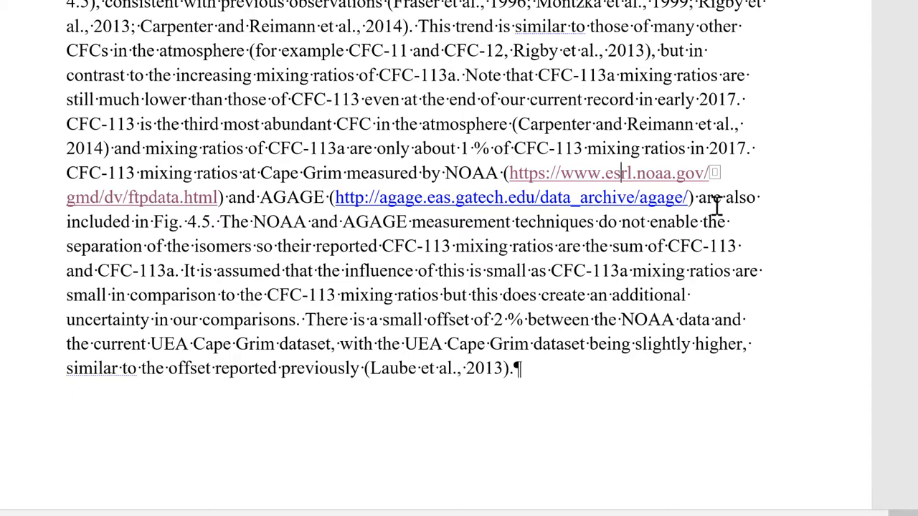
{"action": "mouse_move", "coordinate": [652, 172]}
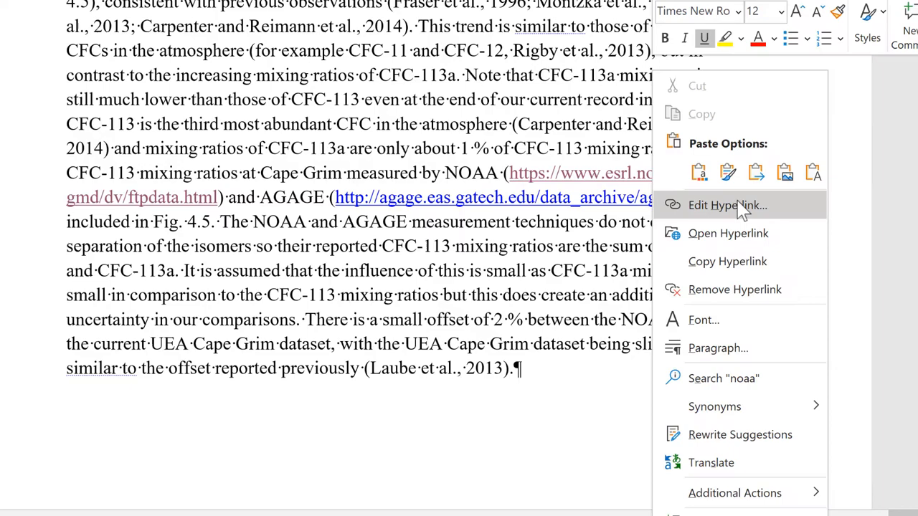
- Open Edit Hyperlink for the NOAA link and inspect its Address and Text to display
{"action": "left_click", "coordinate": [727, 205]}
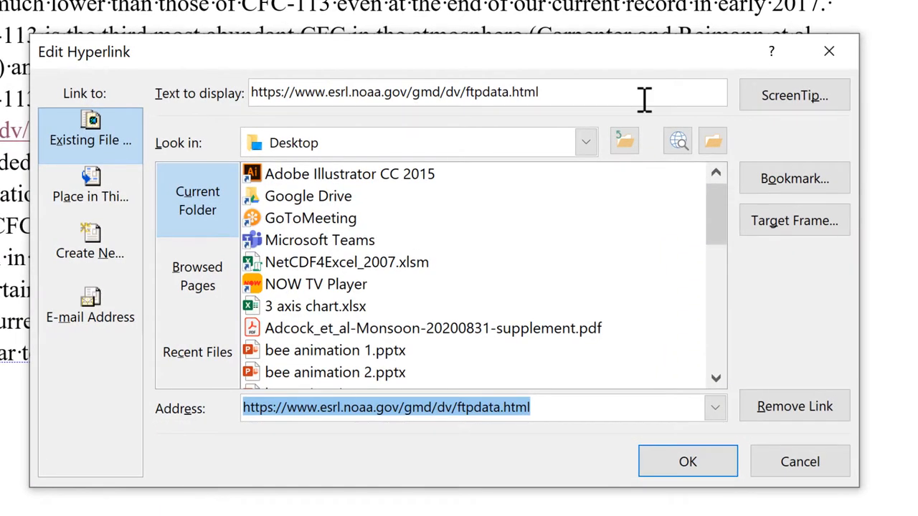
{"action": "left_click", "coordinate": [376, 408]}
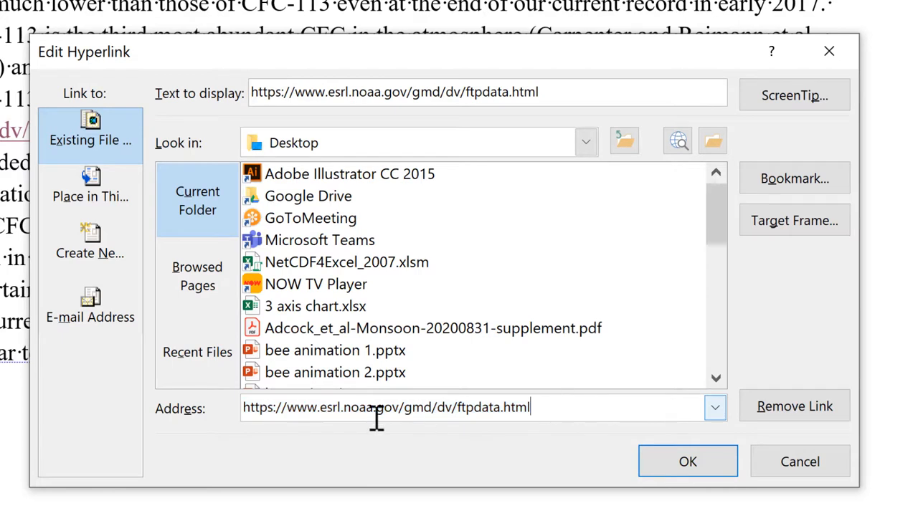
{"action": "left_click", "coordinate": [641, 92]}
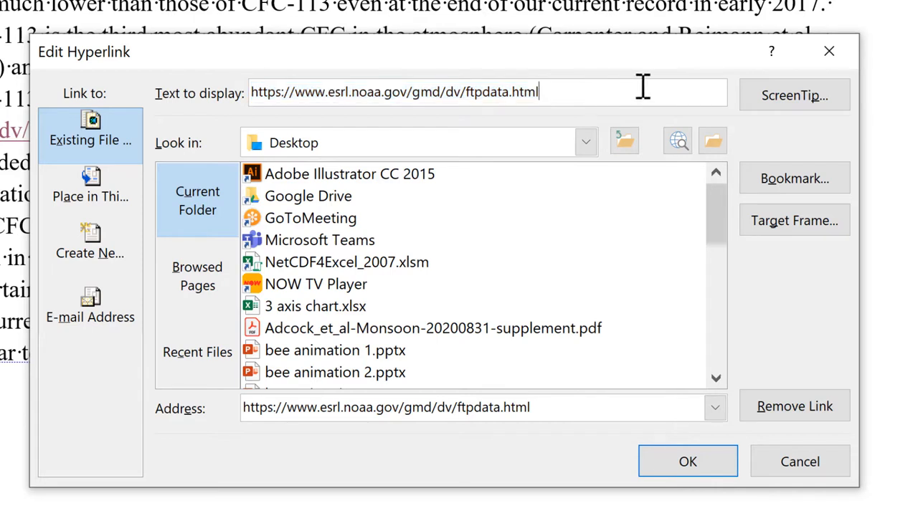
{"action": "mouse_move", "coordinate": [444, 92]}
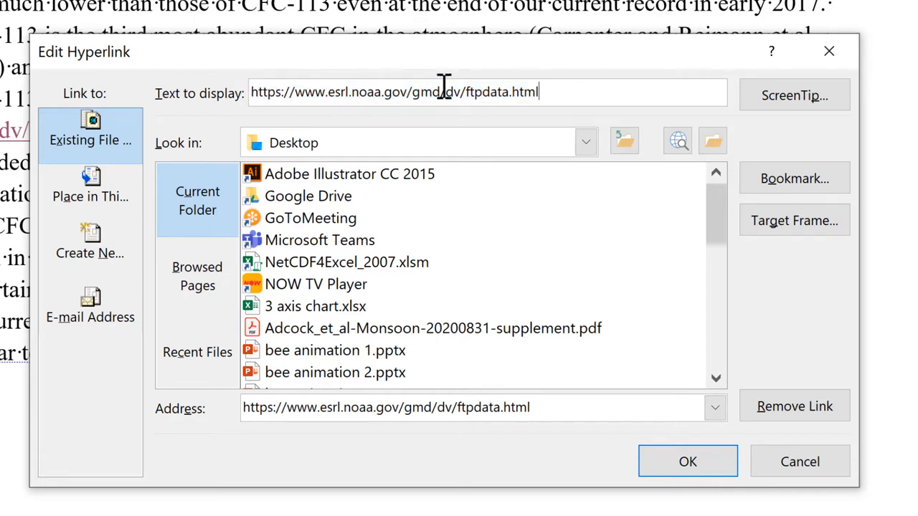
{"action": "mouse_move", "coordinate": [613, 92]}
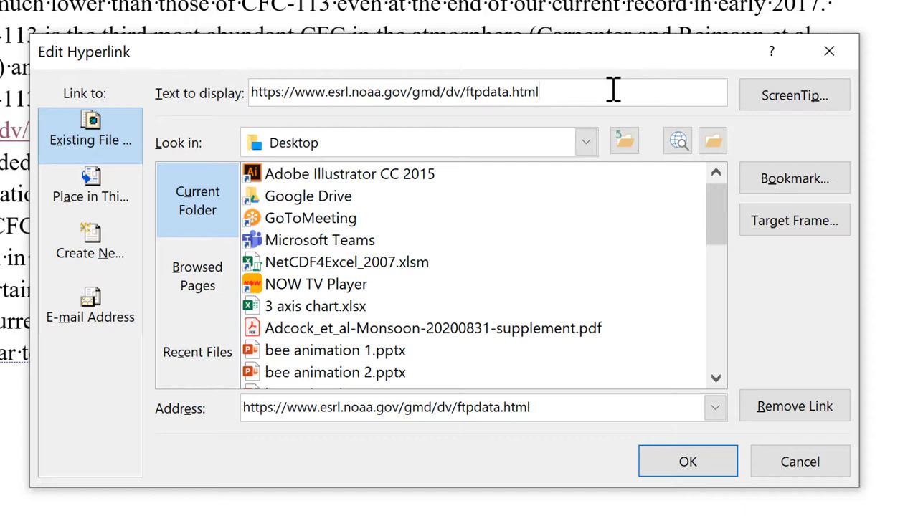
{"action": "mouse_move", "coordinate": [815, 469]}
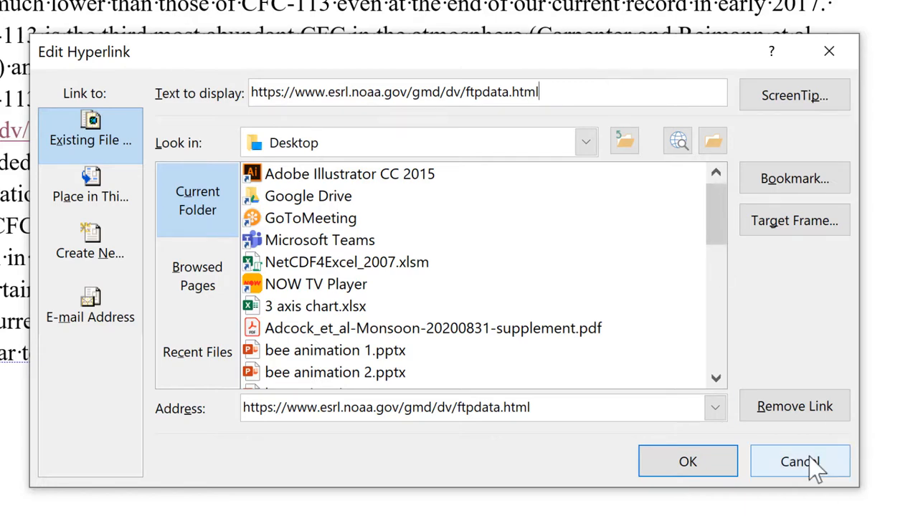
{"action": "left_click", "coordinate": [803, 461]}
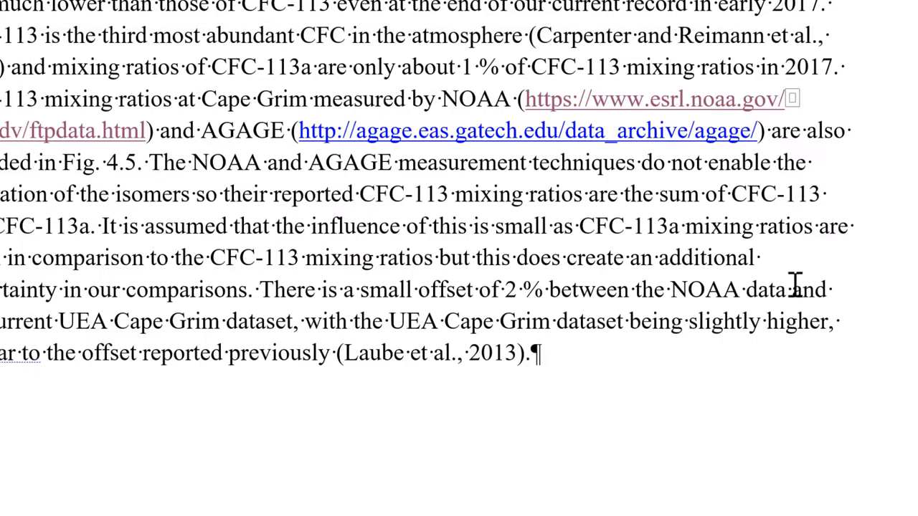
{"action": "mouse_move", "coordinate": [844, 219]}
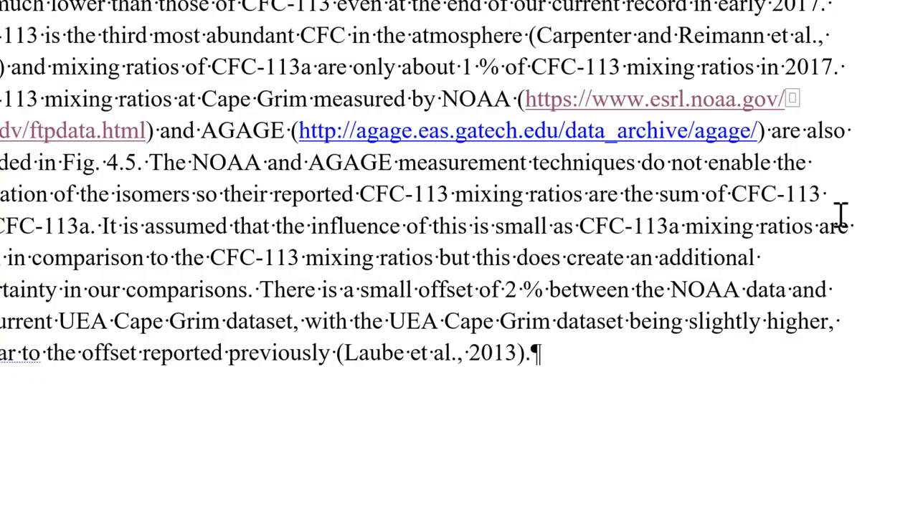
{"action": "mouse_move", "coordinate": [823, 126]}
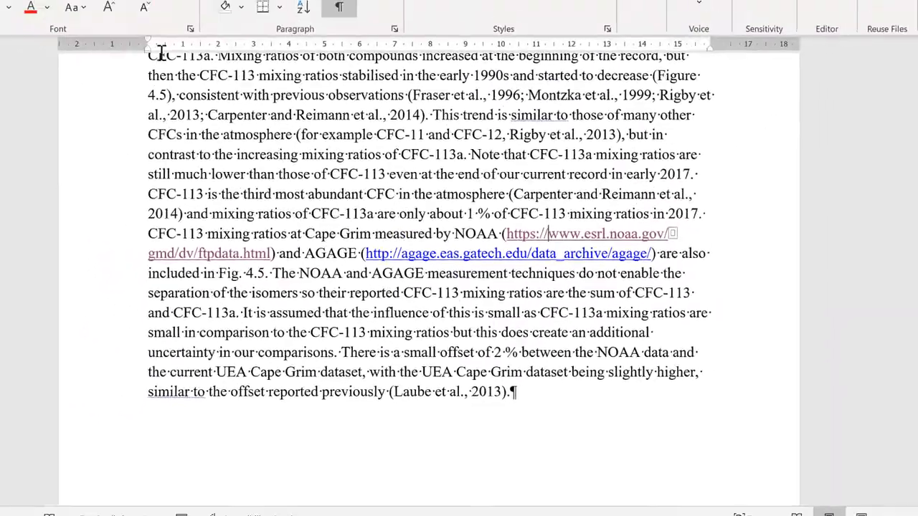
{"action": "left_click", "coordinate": [47, 31]}
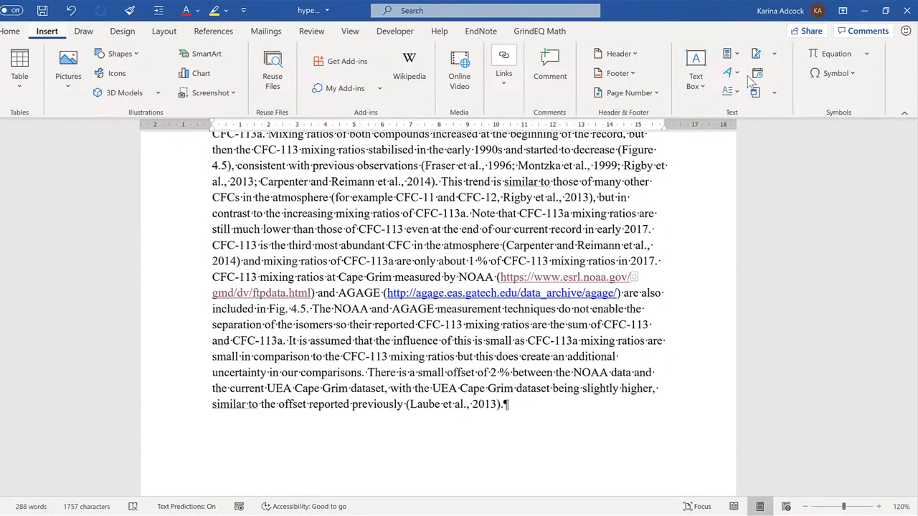
{"action": "left_click", "coordinate": [833, 73]}
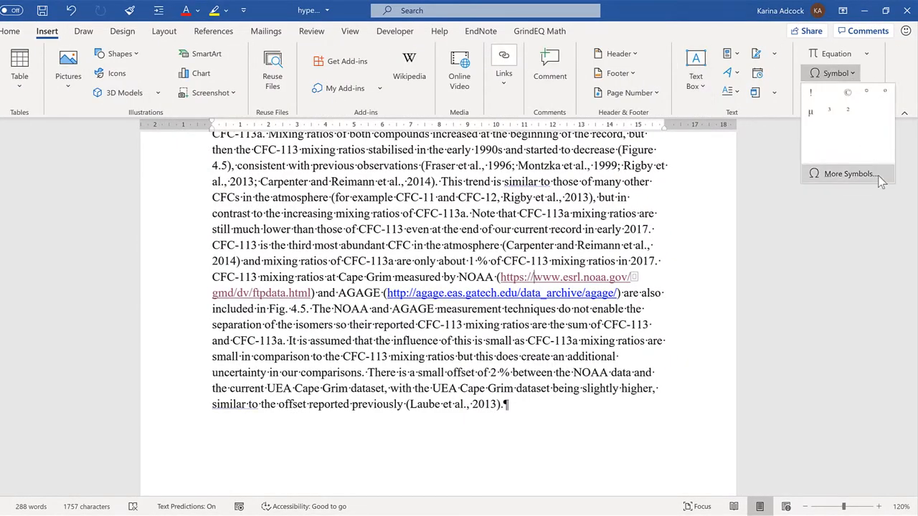
{"action": "left_click", "coordinate": [848, 174]}
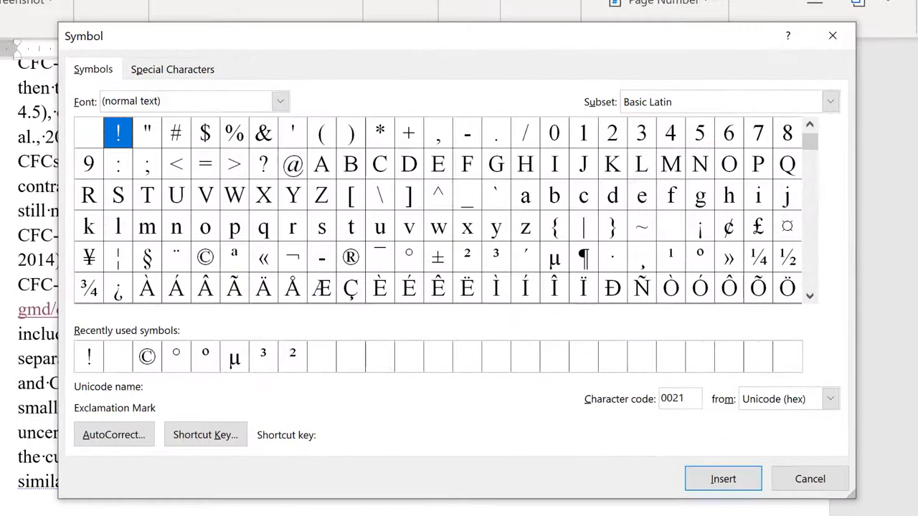
{"action": "left_click", "coordinate": [830, 101]}
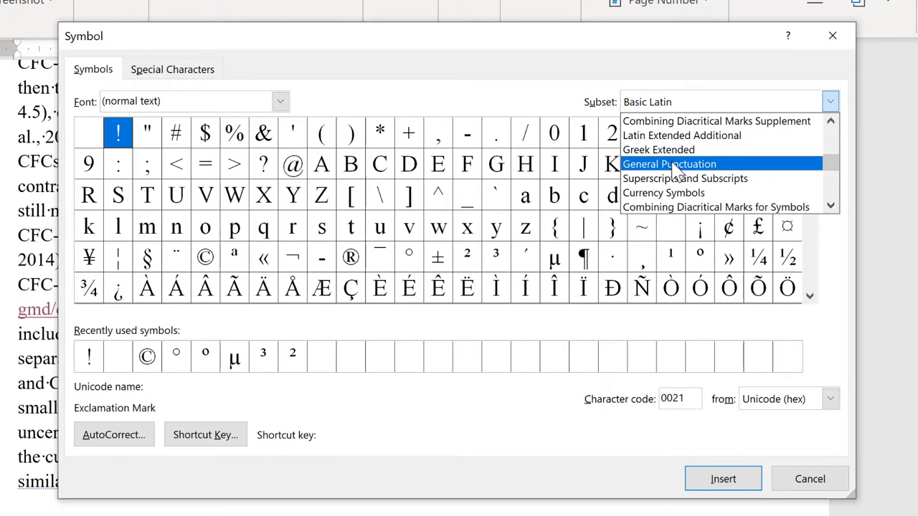
{"action": "left_click", "coordinate": [669, 164]}
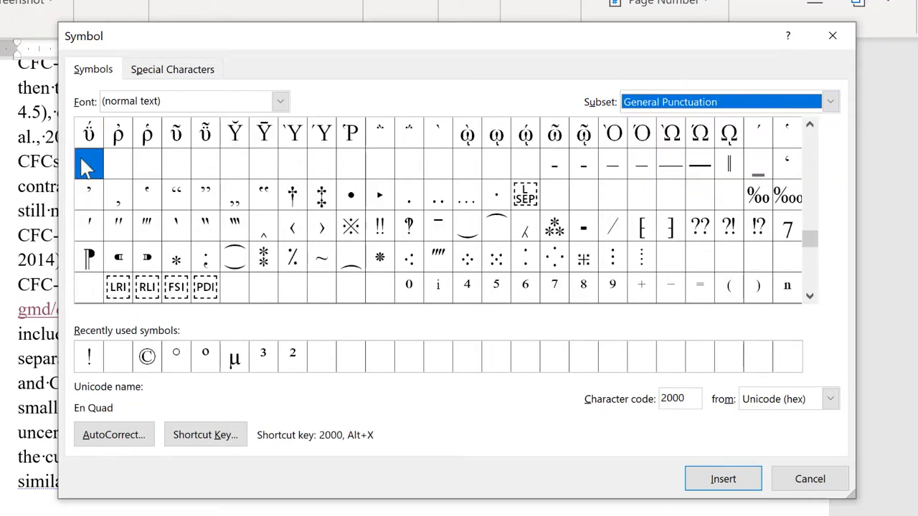
{"action": "mouse_move", "coordinate": [375, 178]}
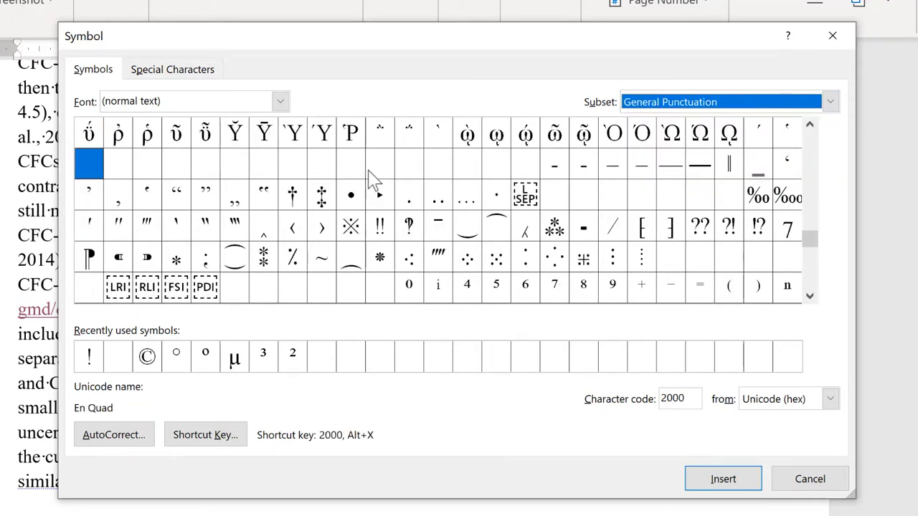
{"action": "left_click", "coordinate": [409, 164]}
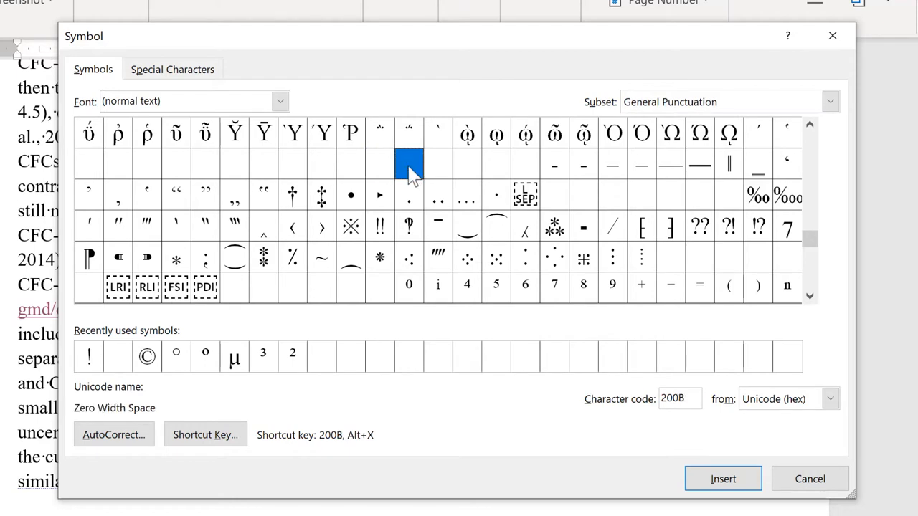
{"action": "mouse_move", "coordinate": [118, 420]}
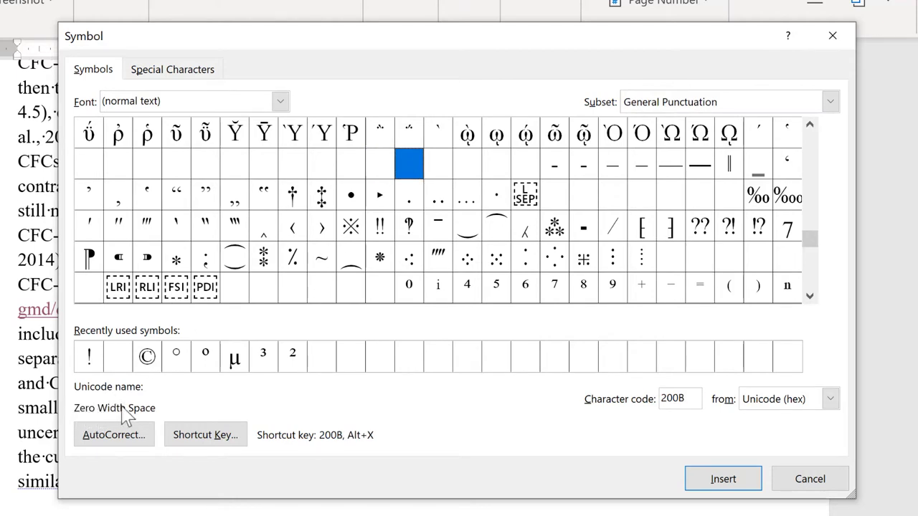
{"action": "mouse_move", "coordinate": [702, 503]}
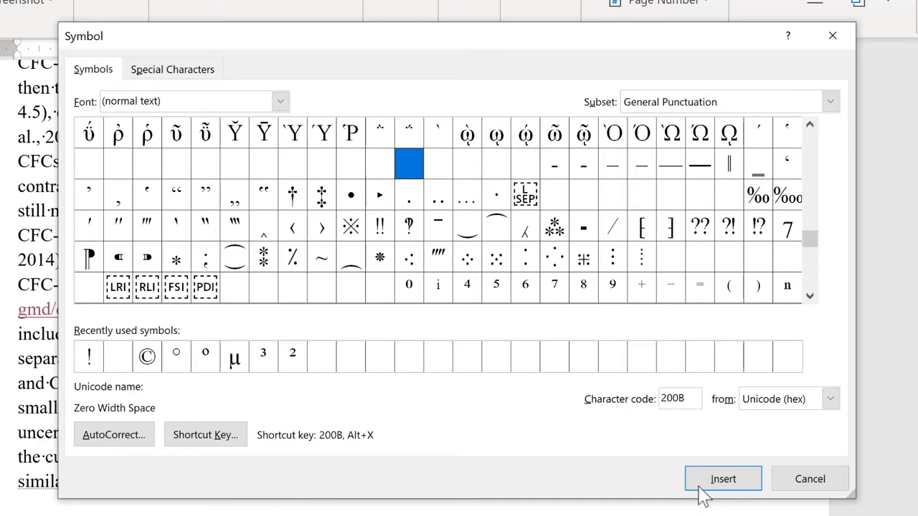
{"action": "left_click", "coordinate": [722, 478]}
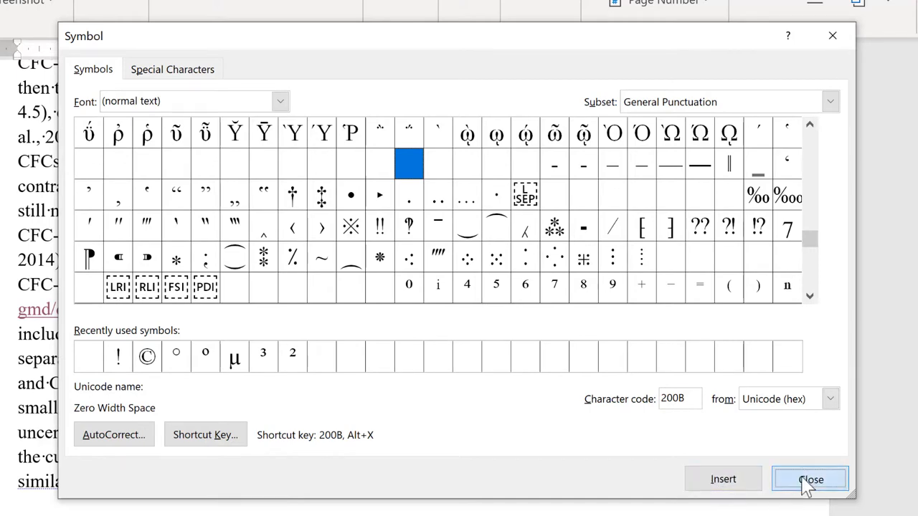
{"action": "left_click", "coordinate": [811, 479]}
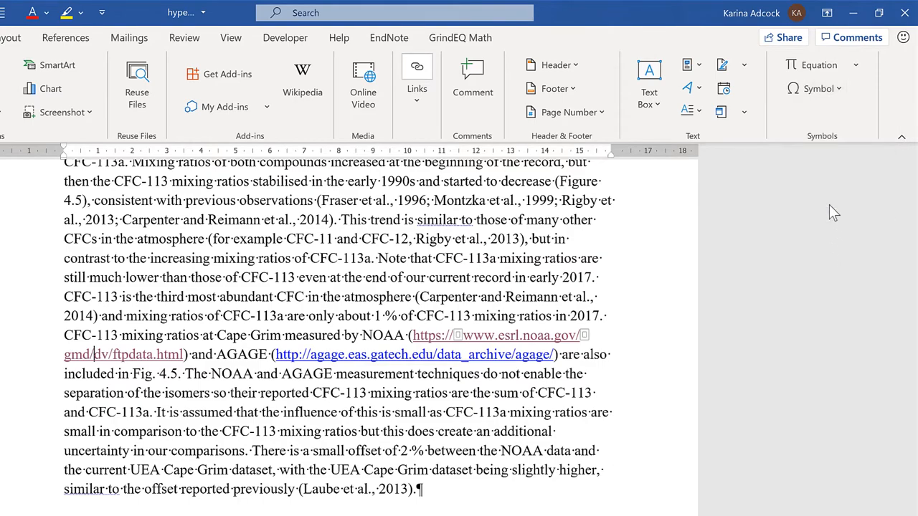
- Add zero width spaces after gmd/ and dv/ using code 200B with Alt+X
{"action": "left_click", "coordinate": [818, 89]}
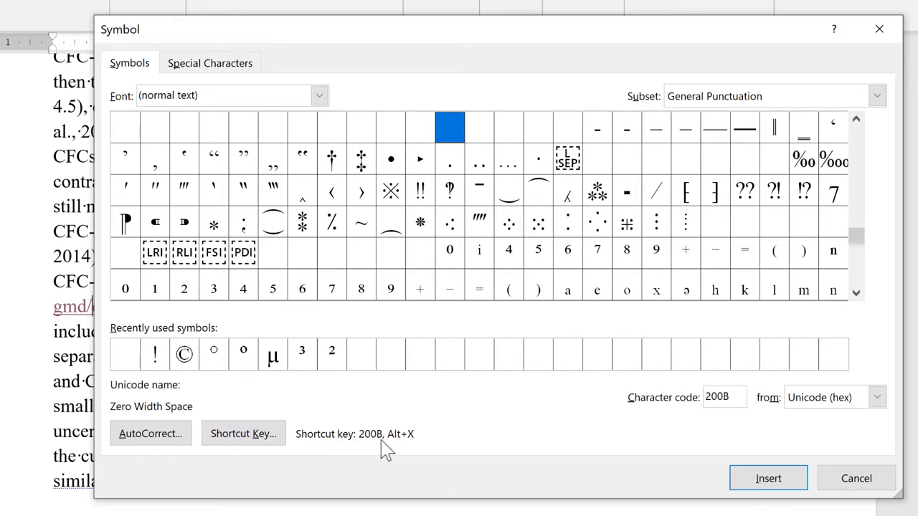
{"action": "mouse_move", "coordinate": [503, 463]}
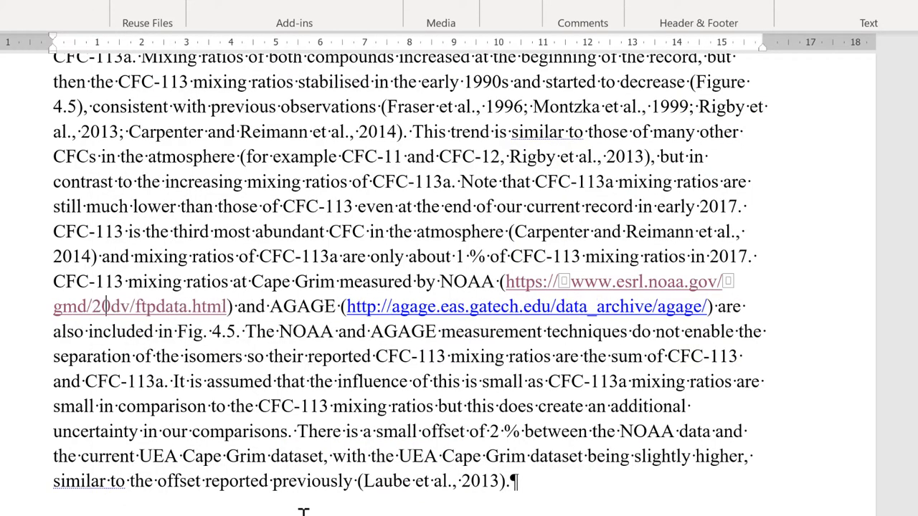
{"action": "type", "text": "0B"}
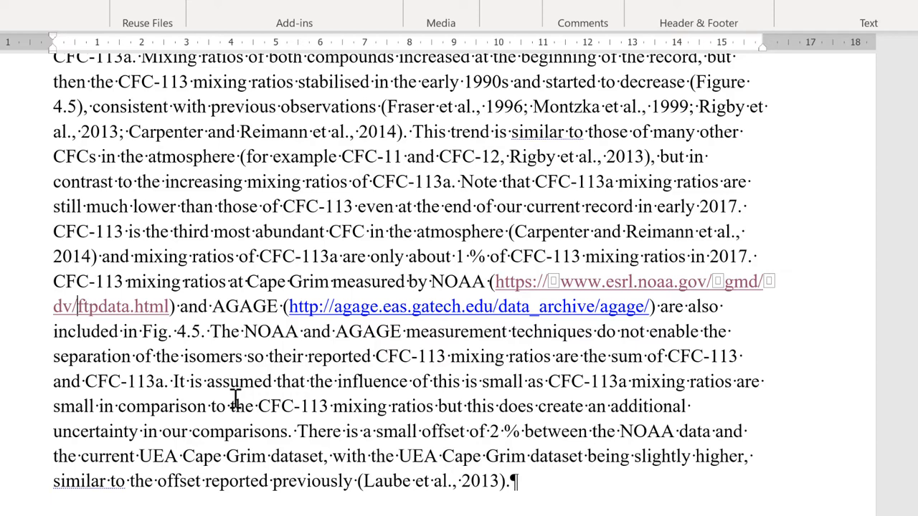
{"action": "key", "text": "Alt+8203"}
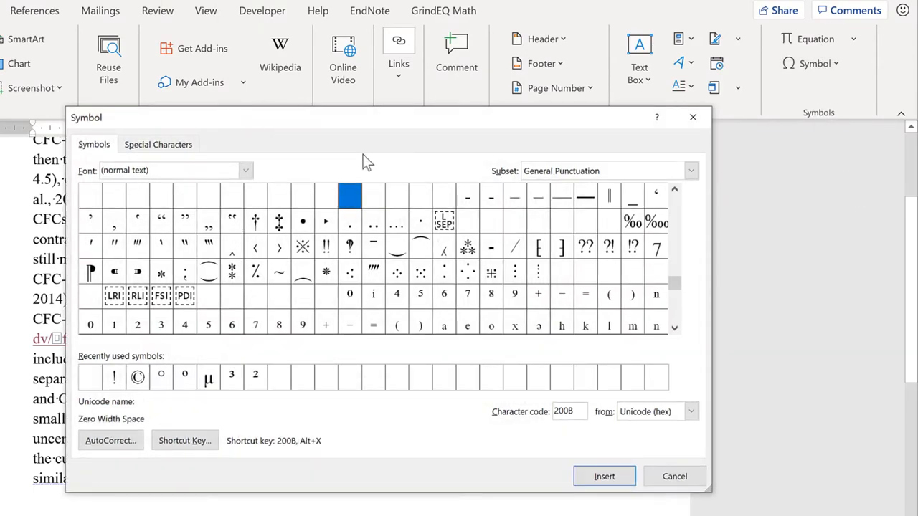
- Select No-Width Optional Break on the Symbol dialog's Special Characters tab
{"action": "left_click", "coordinate": [158, 144]}
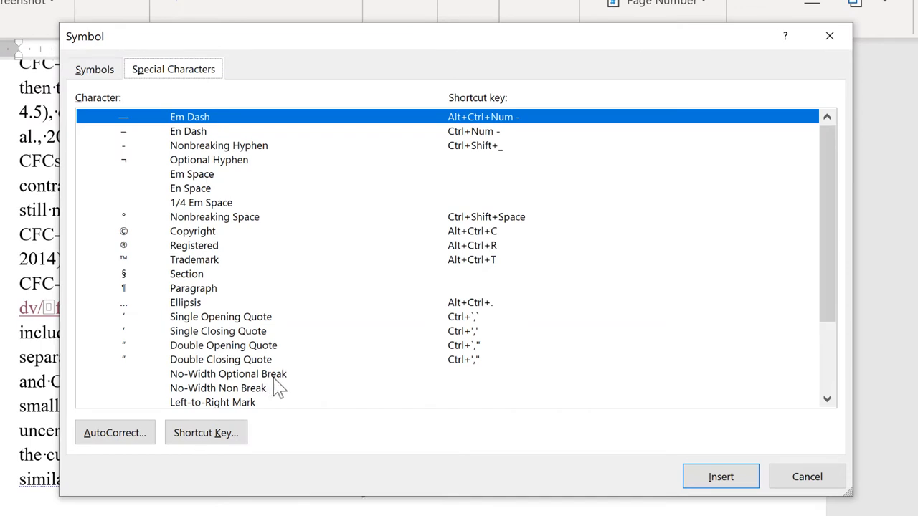
{"action": "left_click", "coordinate": [228, 374]}
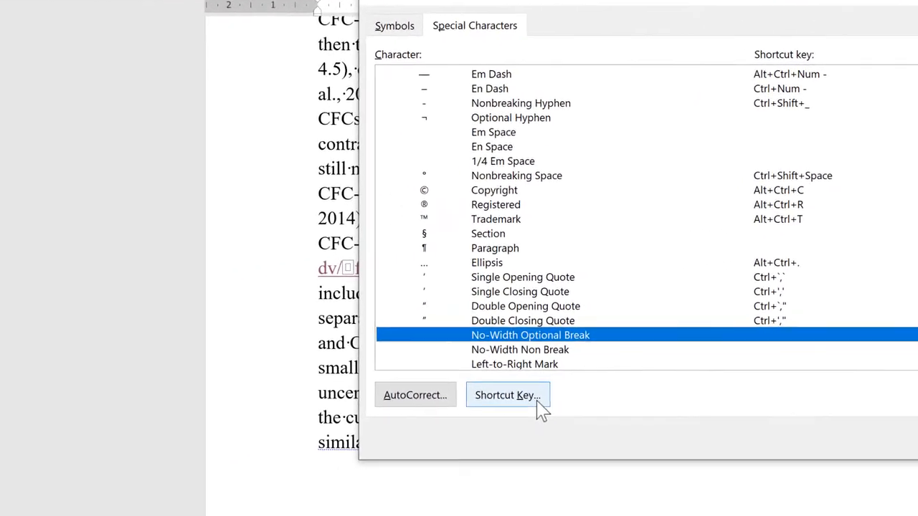
- Assign Alt+/ as the No-Width Optional Break shortcut and close Customize Keyboard
{"action": "left_click", "coordinate": [508, 394]}
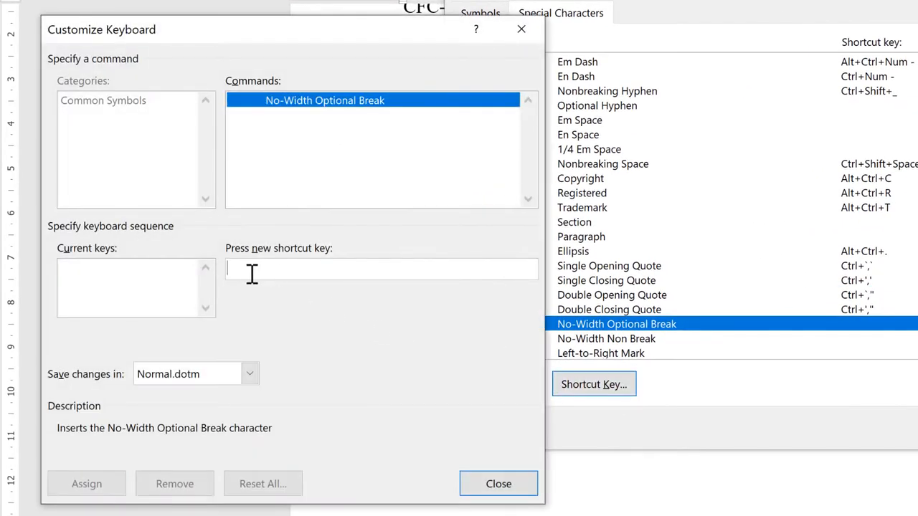
{"action": "mouse_move", "coordinate": [324, 278]}
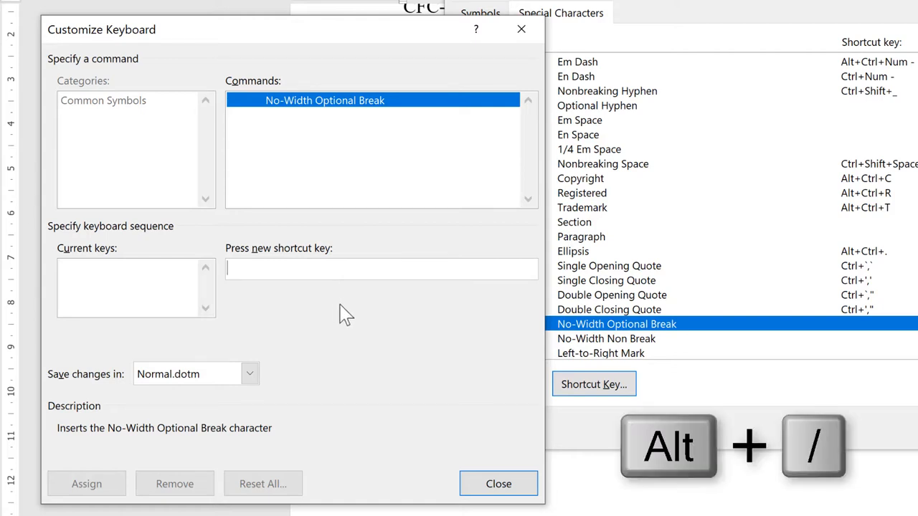
{"action": "key", "text": "Alt+/"}
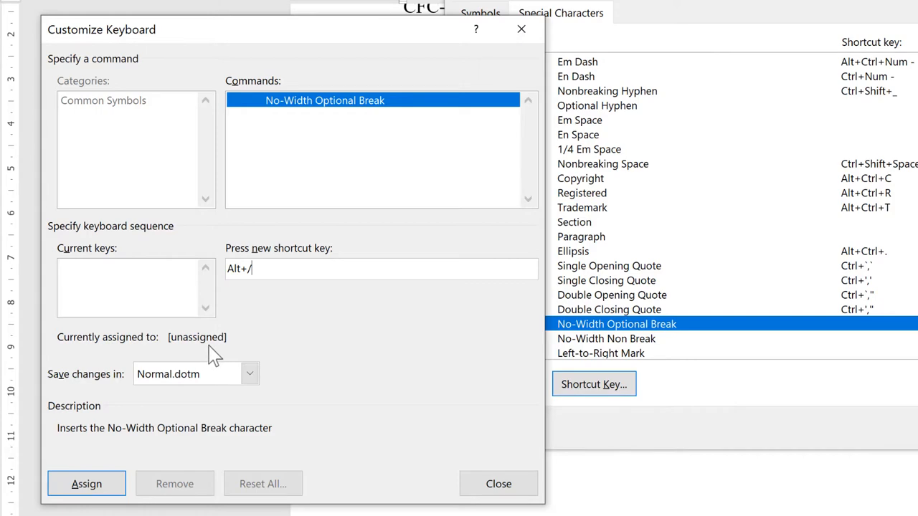
{"action": "mouse_move", "coordinate": [226, 362]}
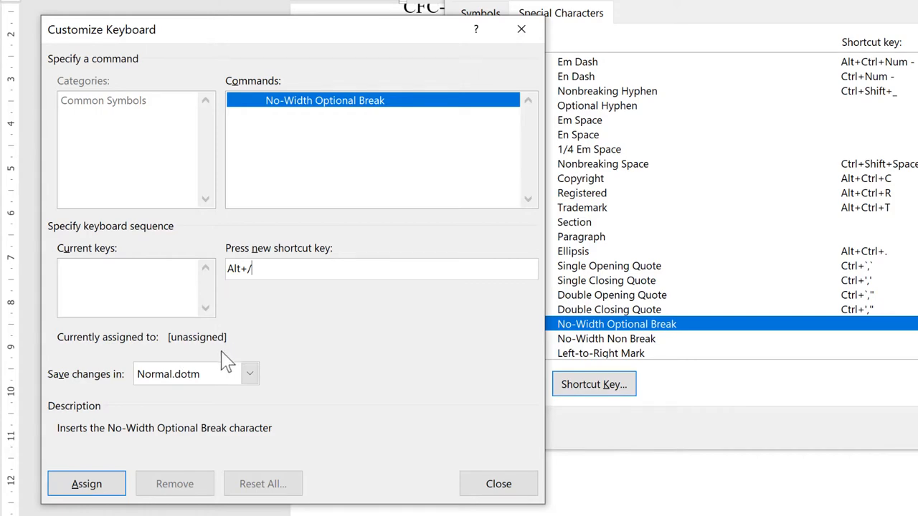
{"action": "left_click", "coordinate": [87, 483]}
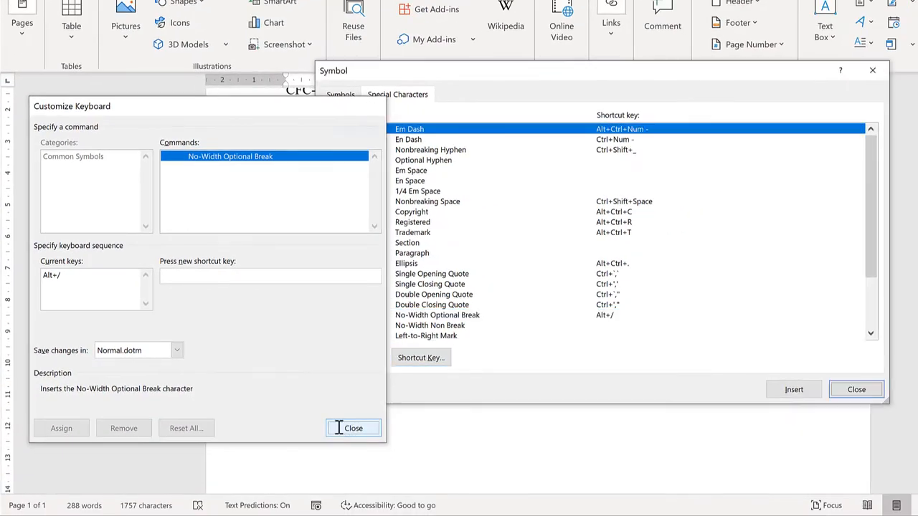
{"action": "left_click", "coordinate": [357, 427]}
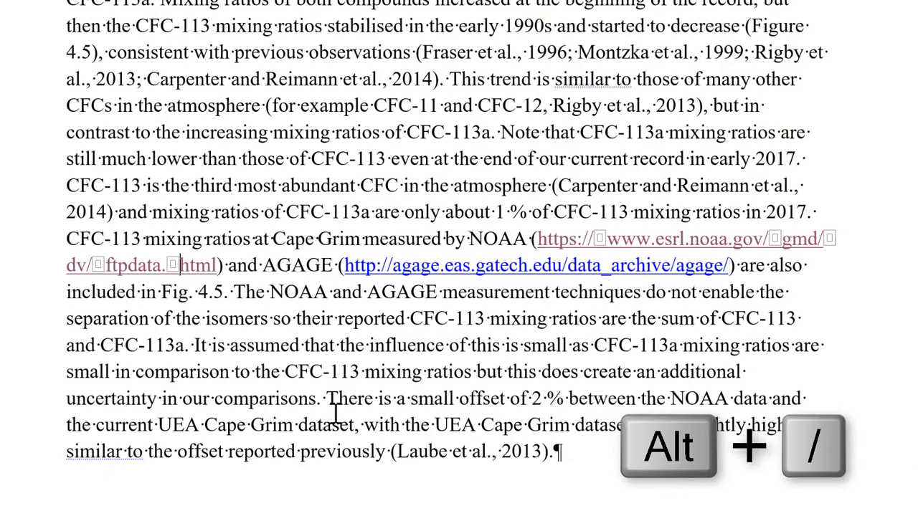
{"action": "mouse_move", "coordinate": [226, 313]}
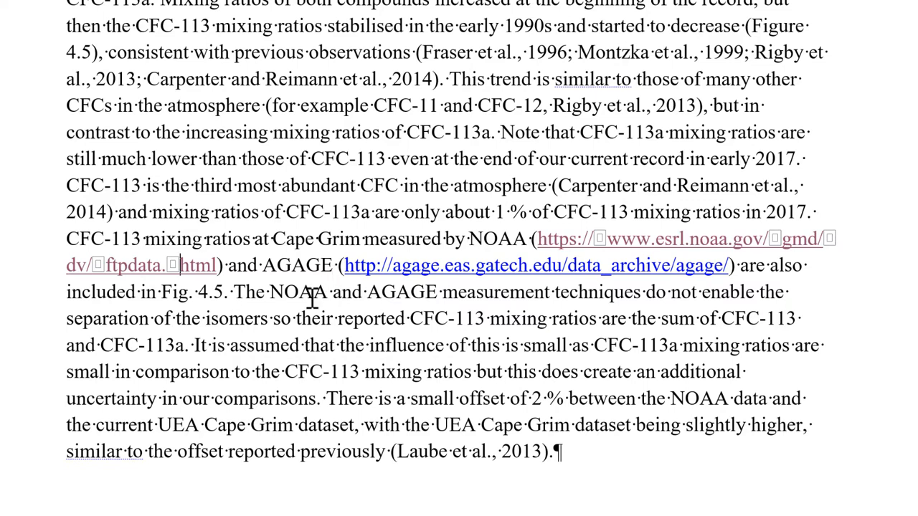
{"action": "mouse_move", "coordinate": [342, 281]}
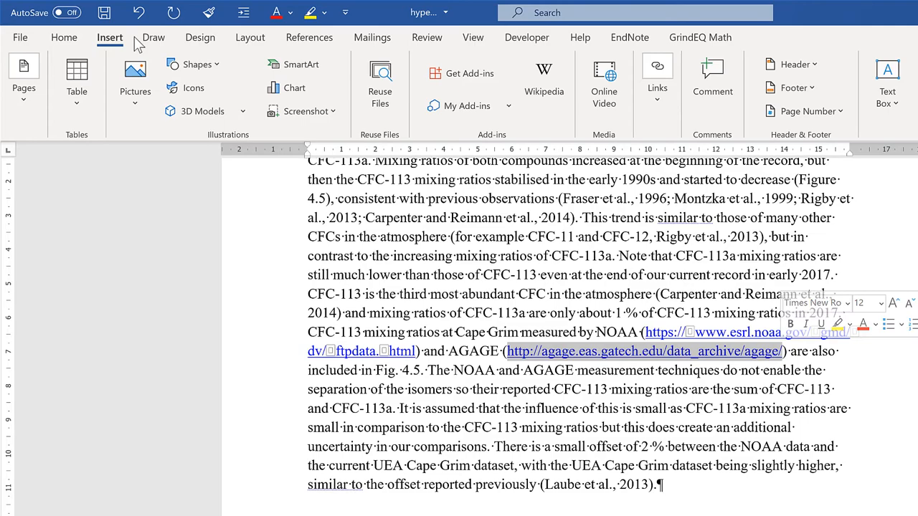
- With the AGAGE web address selected, switch to the Home ribbon tab
{"action": "left_click", "coordinate": [63, 37]}
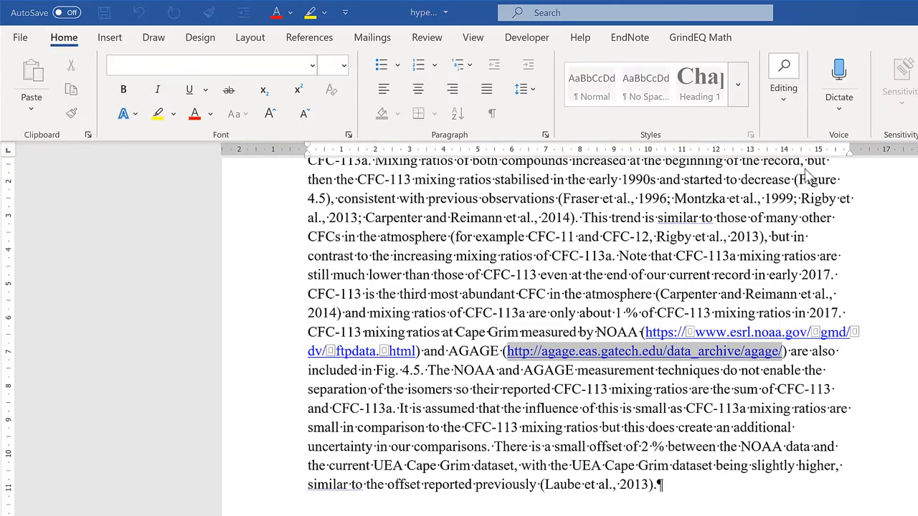
- Find every slash within the selected AGAGE link
{"action": "key", "text": "ctrl+h"}
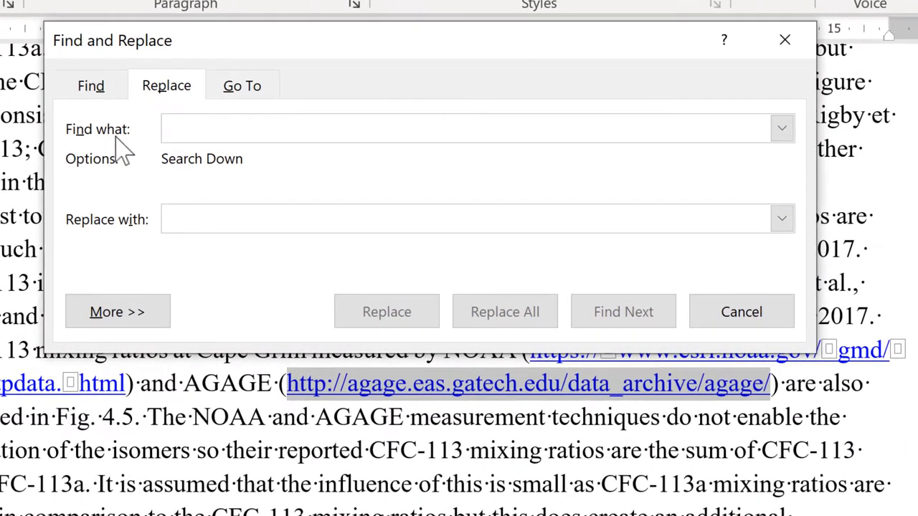
{"action": "type", "text": "/"}
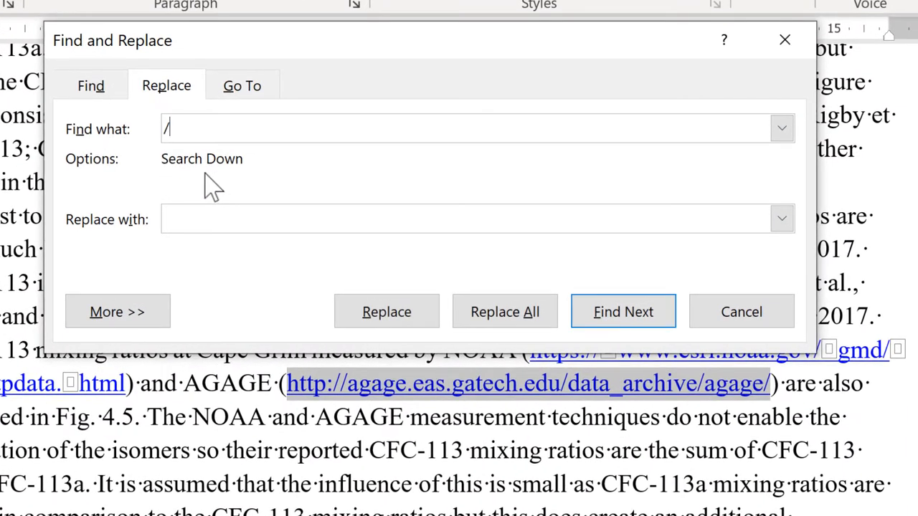
{"action": "left_click", "coordinate": [89, 86]}
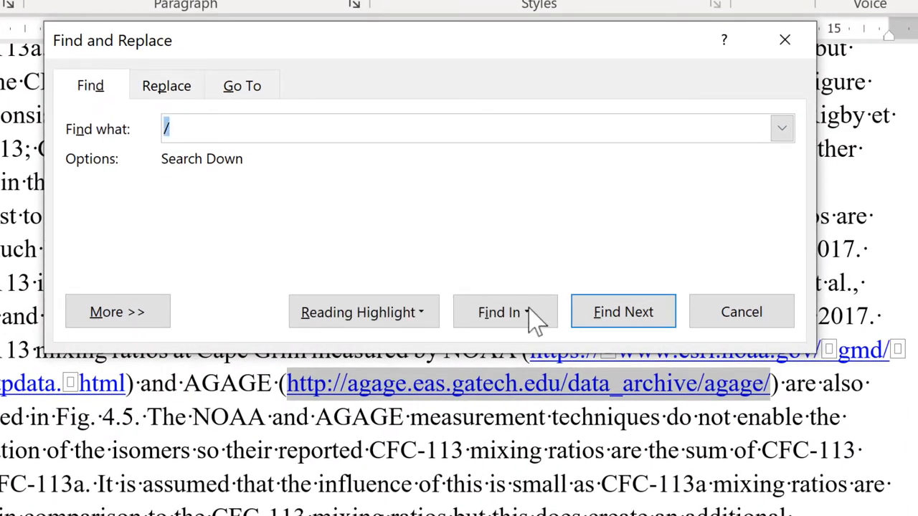
{"action": "left_click", "coordinate": [505, 312]}
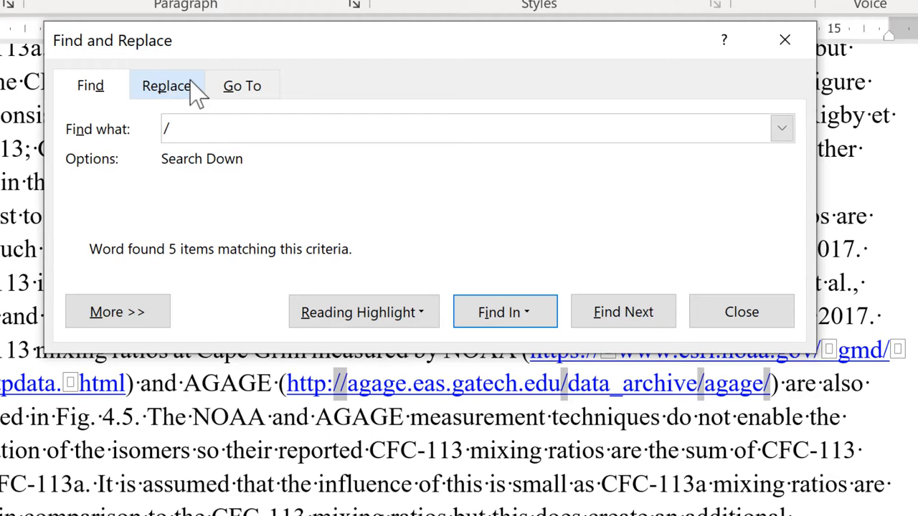
- Replace each slash with /^o in the selection only, declining to search the rest
{"action": "left_click", "coordinate": [166, 85]}
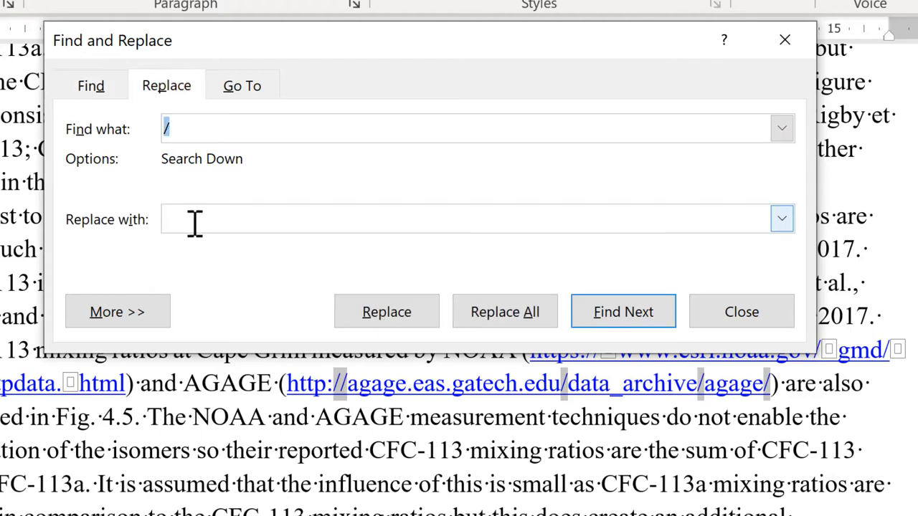
{"action": "type", "text": "/"}
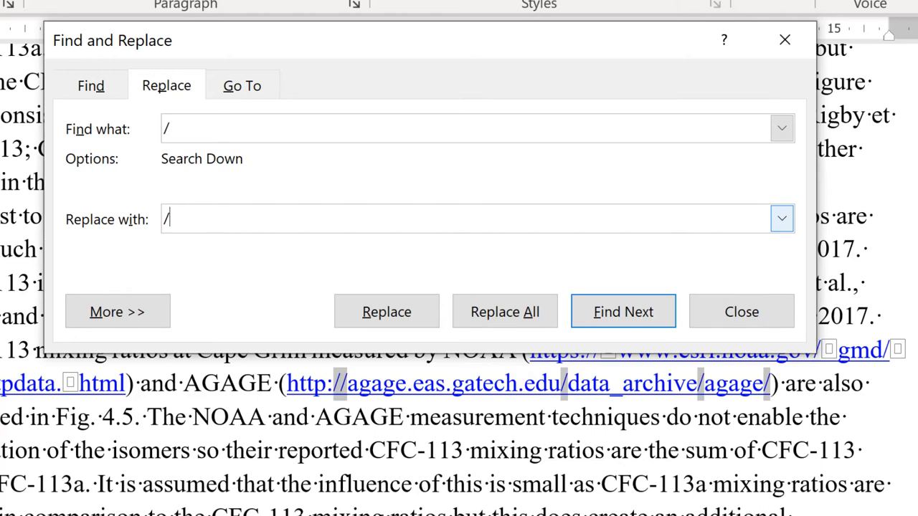
{"action": "type", "text": "^"}
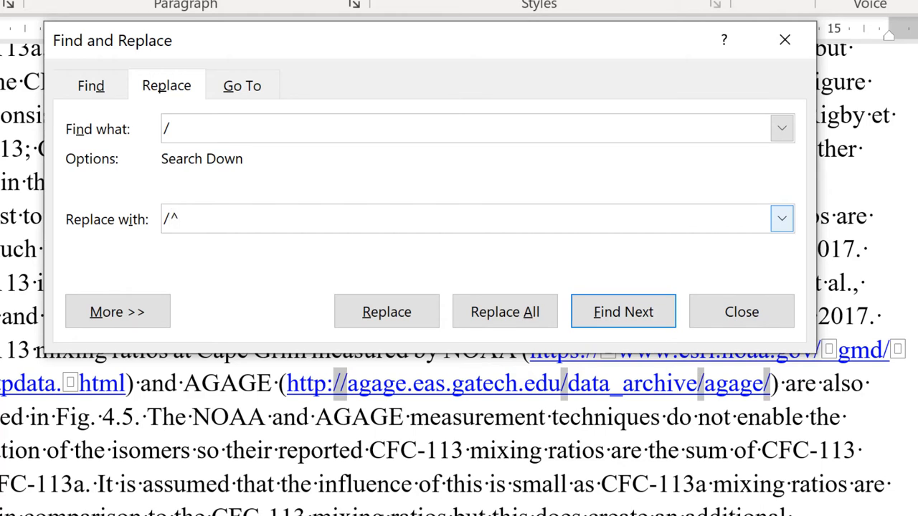
{"action": "type", "text": "o"}
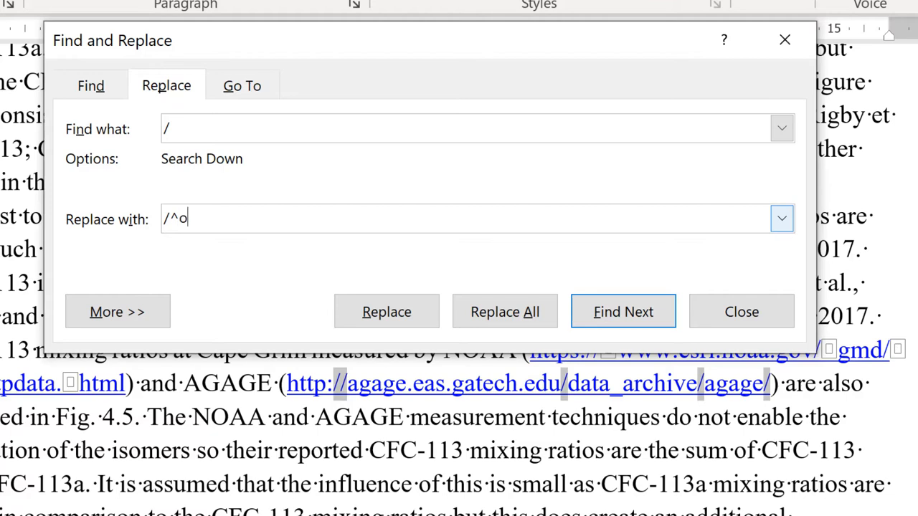
{"action": "mouse_move", "coordinate": [505, 312]}
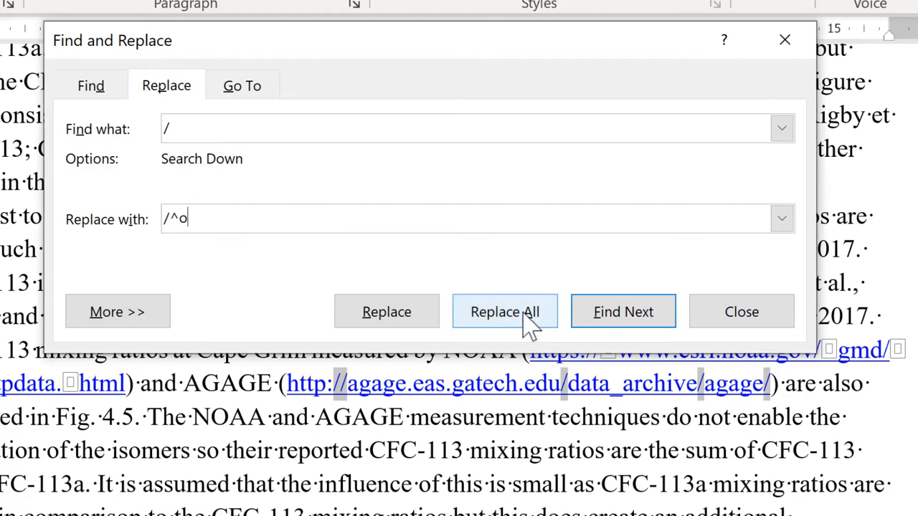
{"action": "left_click", "coordinate": [506, 311]}
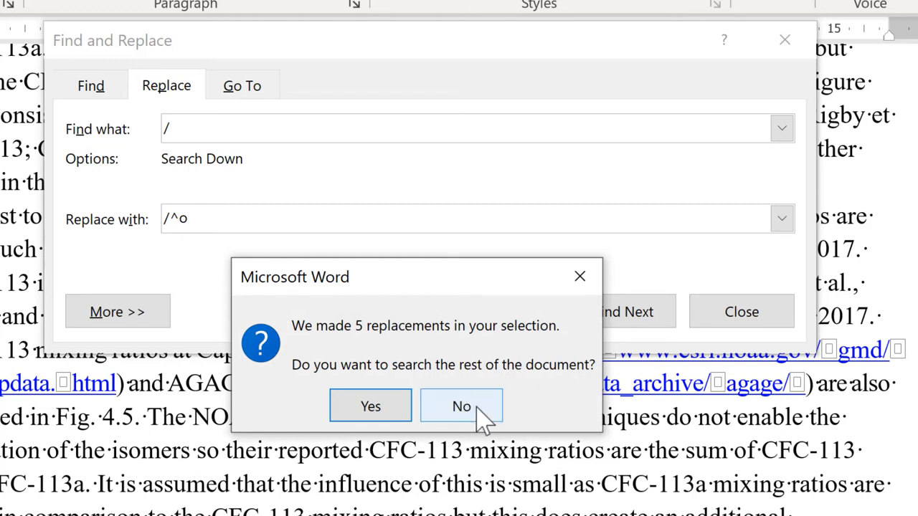
{"action": "left_click", "coordinate": [461, 406]}
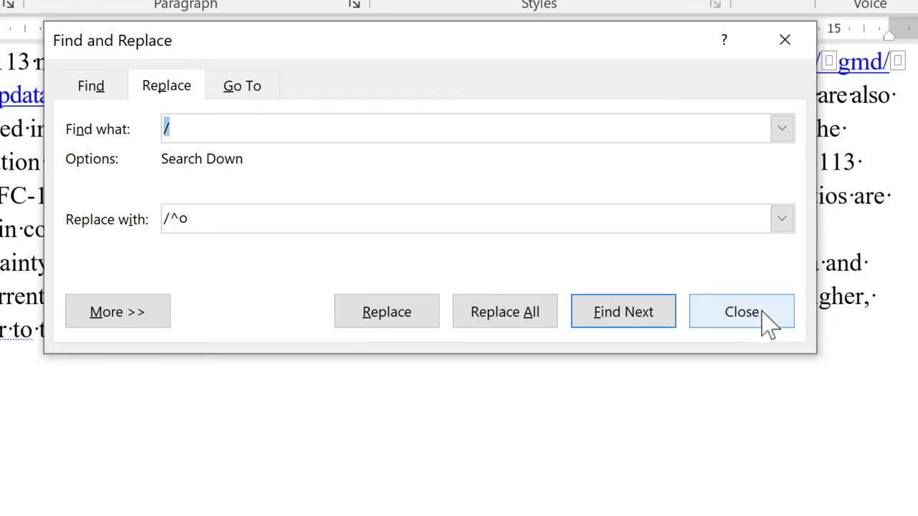
{"action": "left_click", "coordinate": [741, 311]}
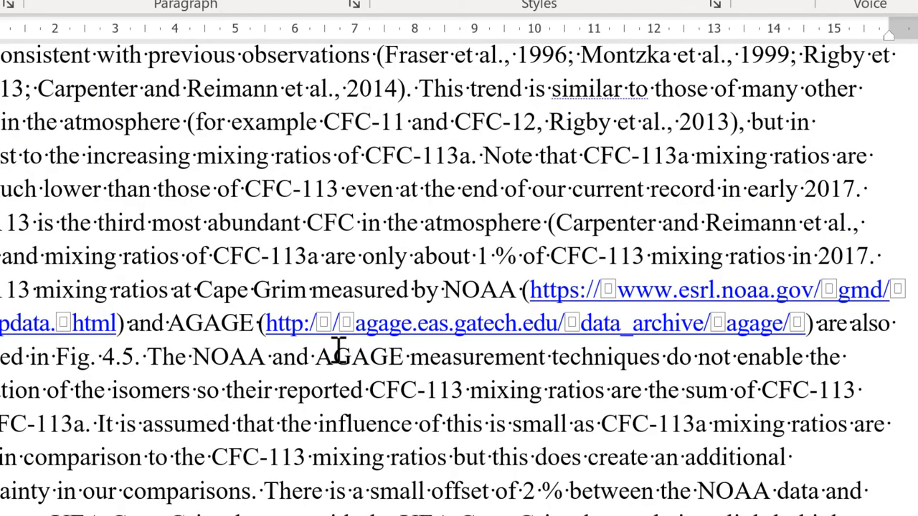
{"action": "mouse_move", "coordinate": [514, 362]}
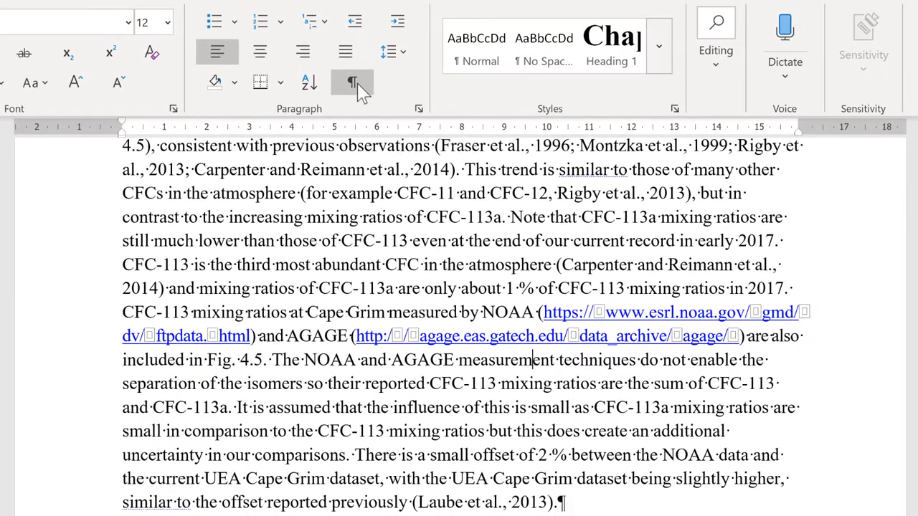
{"action": "mouse_move", "coordinate": [352, 82]}
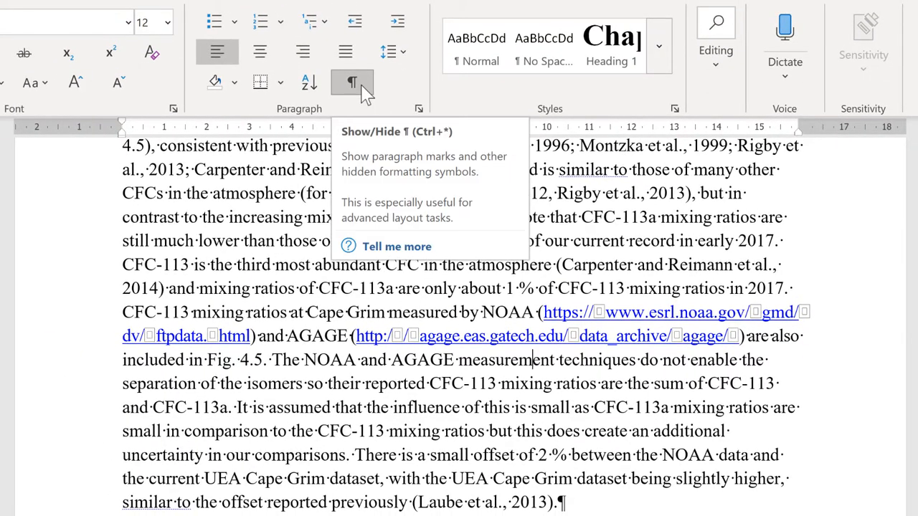
- Turn off Show/Hide ¶ formatting marks
{"action": "left_click", "coordinate": [353, 82]}
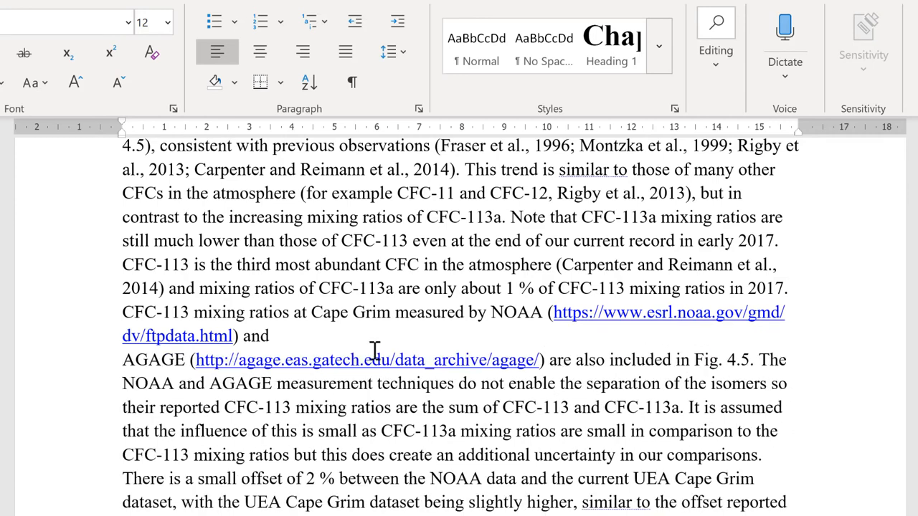
{"action": "mouse_move", "coordinate": [384, 358]}
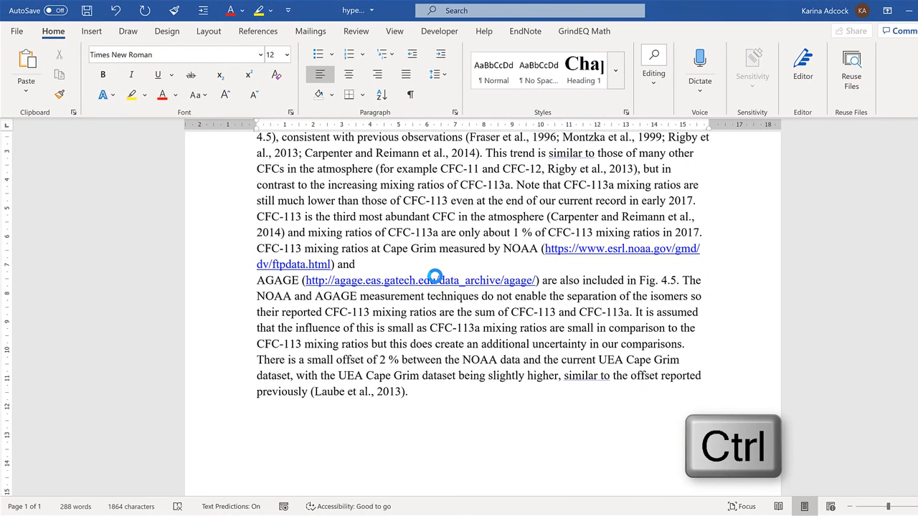
- Open the AGAGE link's data_archive/agage page in Chrome
{"action": "left_click", "coordinate": [434, 280]}
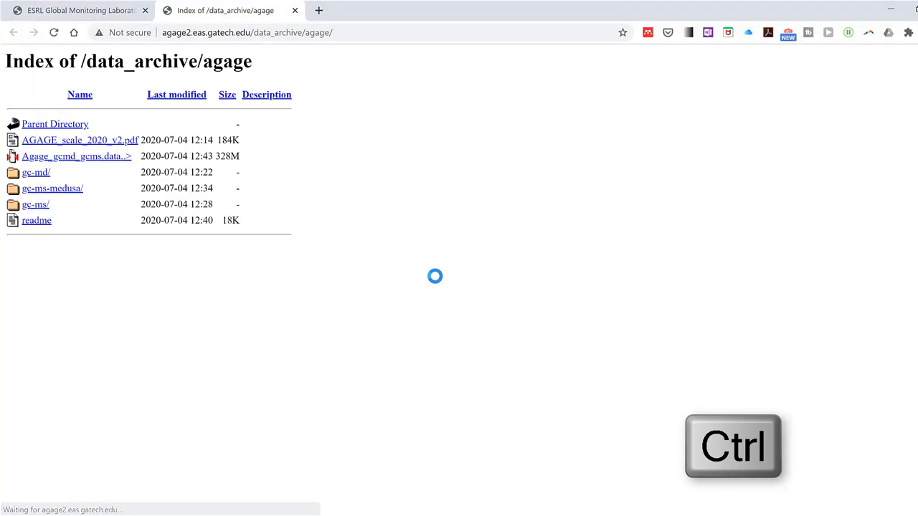